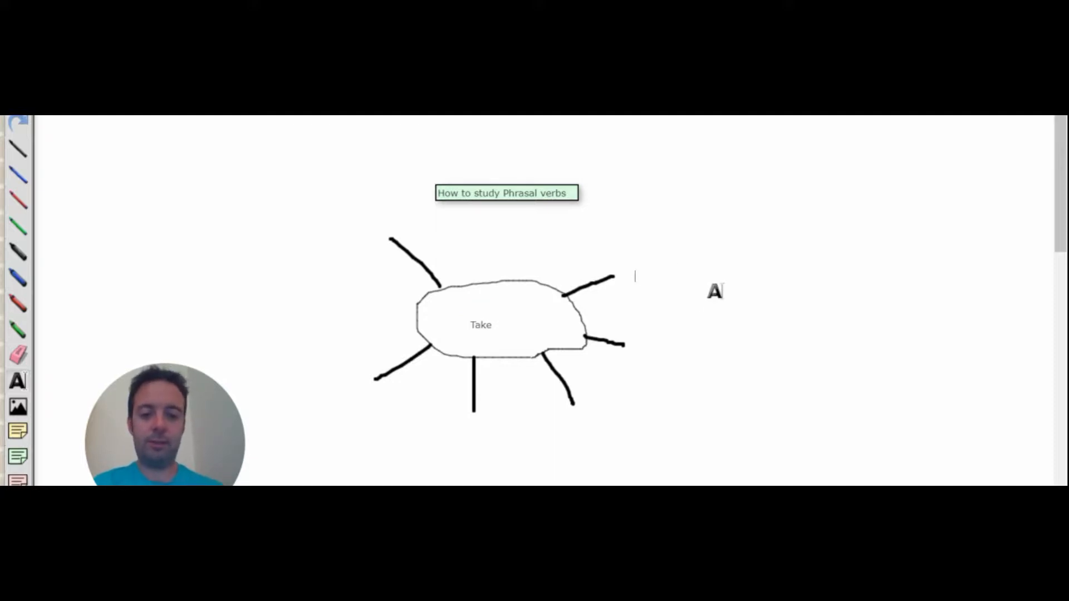
Step: Label the branch 'off' and start its sticky note with '1 an airplane goes up', widening the note
{"action": "type", "text": "off"}
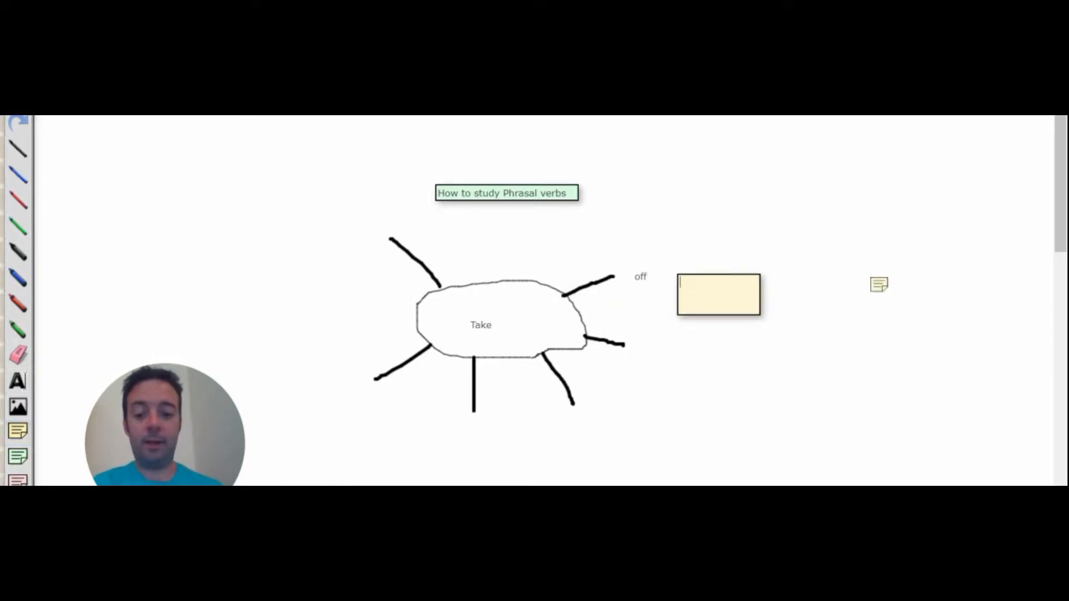
{"action": "type", "text": "An"}
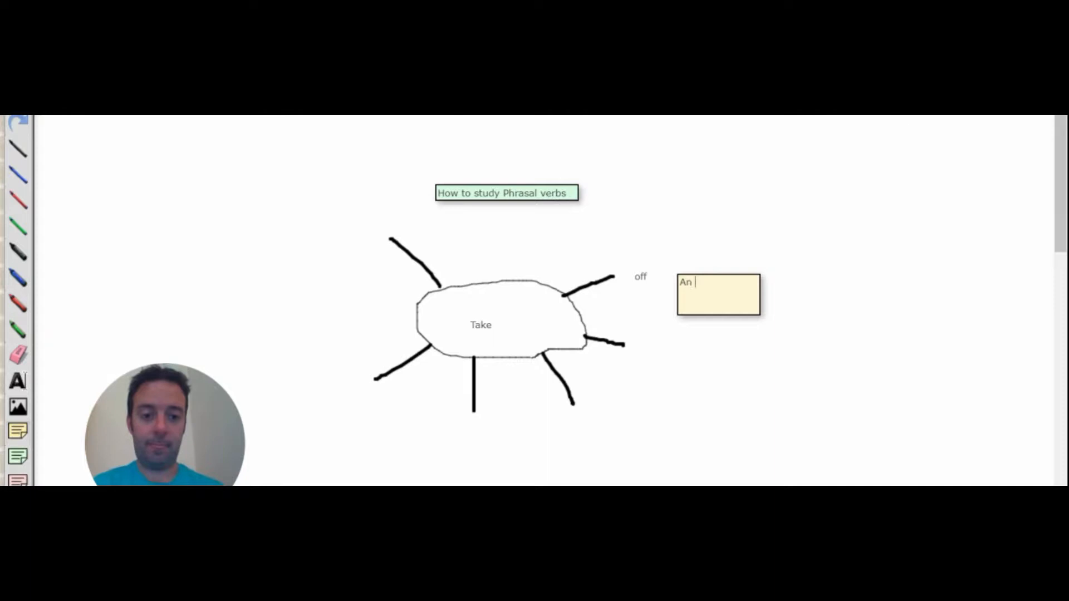
{"action": "type", "text": "airpl"}
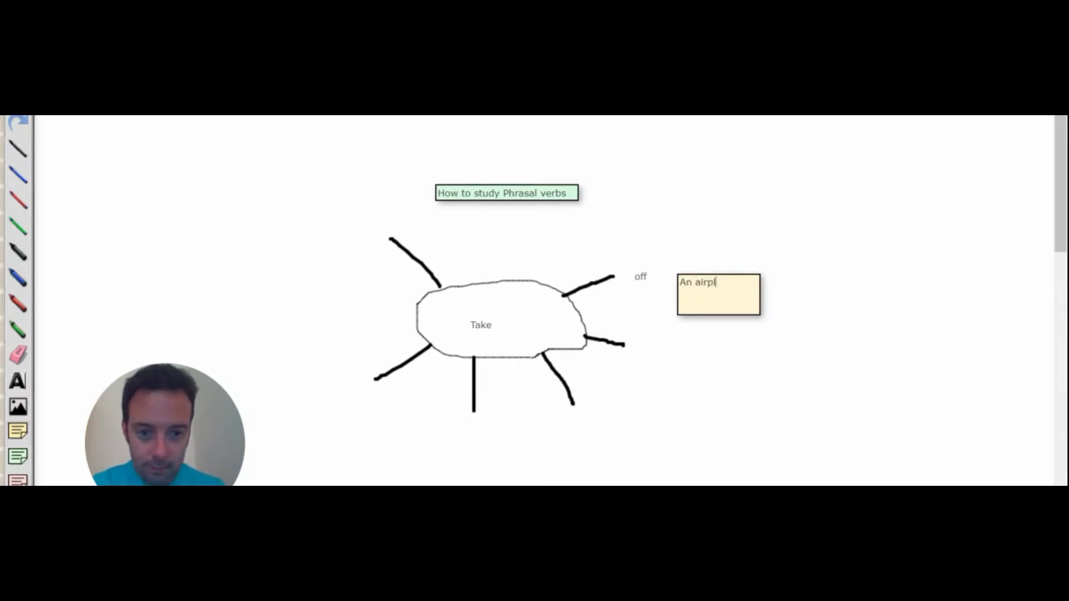
{"action": "type", "text": "ane goes up"}
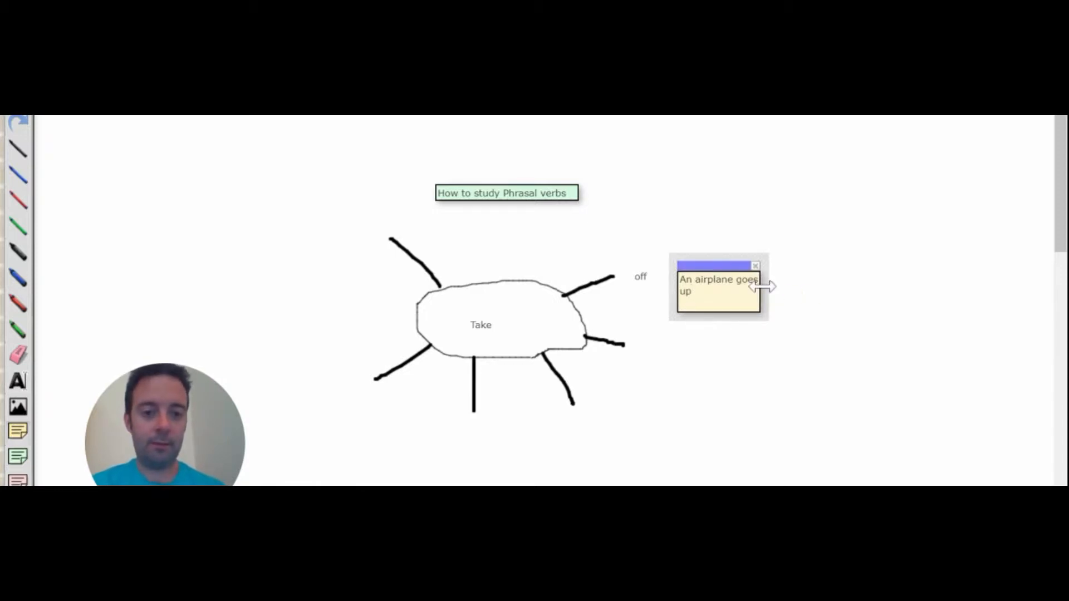
{"action": "left_click_drag", "start_coordinate": [763, 286], "coordinate": [815, 286]}
{"action": "type", "text": "2 to"}
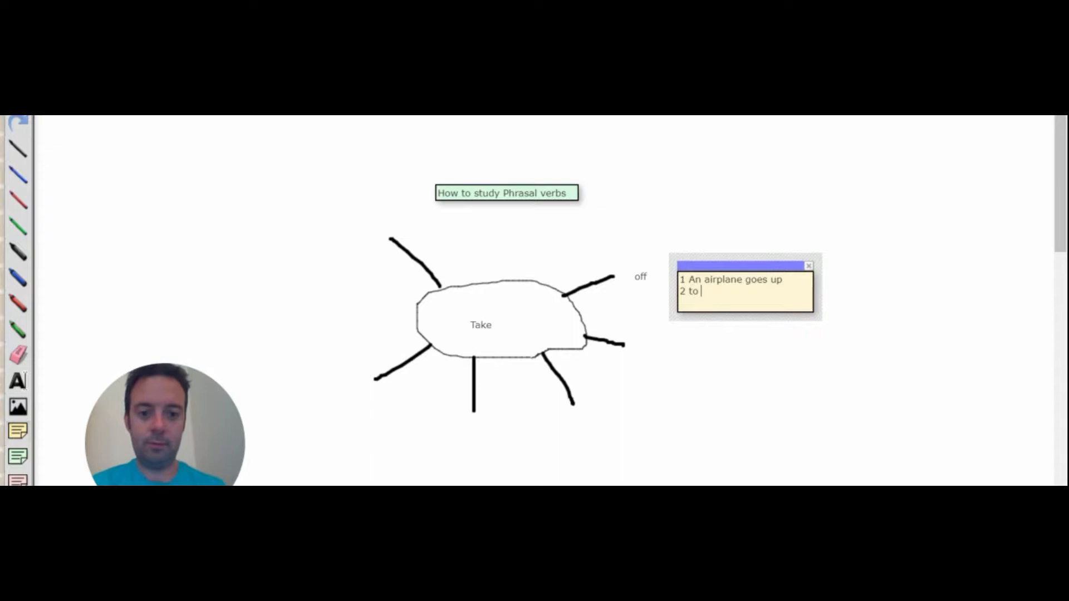
Step: Add meanings 2 'to remove clothing' and 3 'to become popular', fixing a mistyped word
{"action": "type", "text": "remo"}
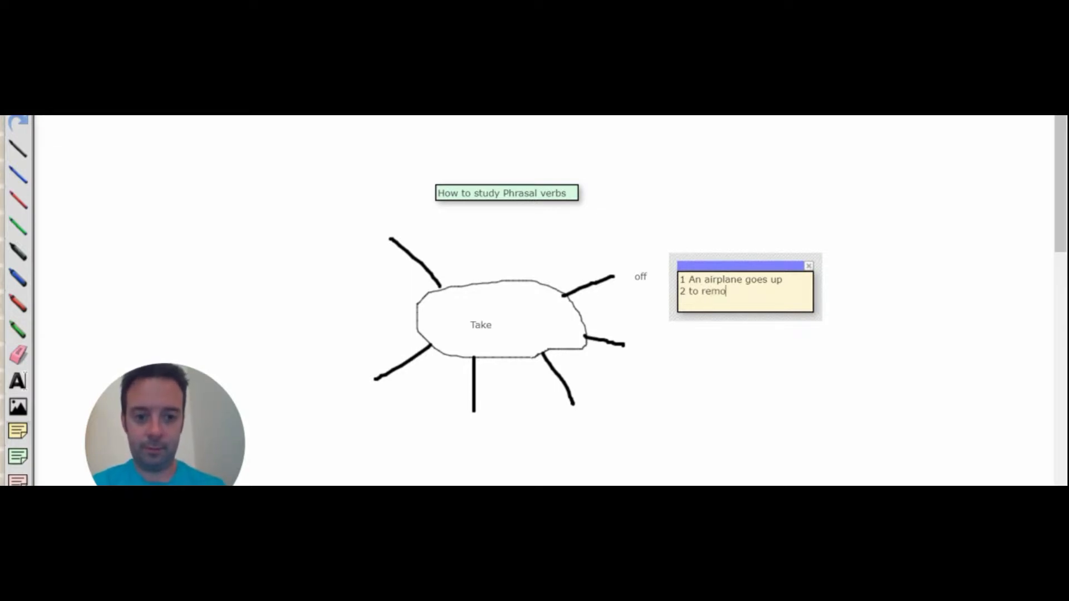
{"action": "type", "text": "ve clo"}
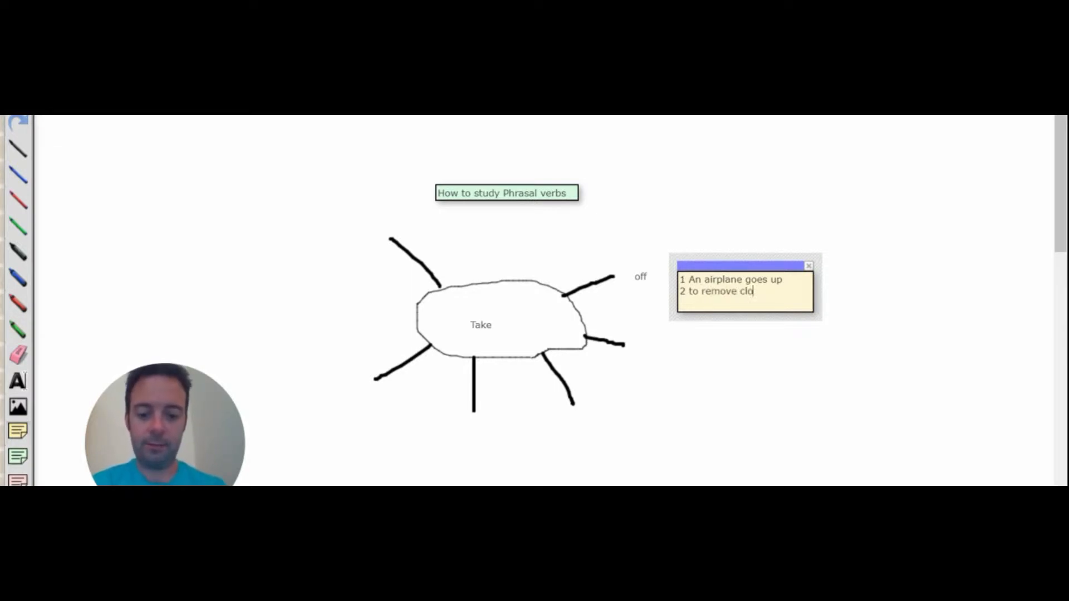
{"action": "type", "text": "thing"}
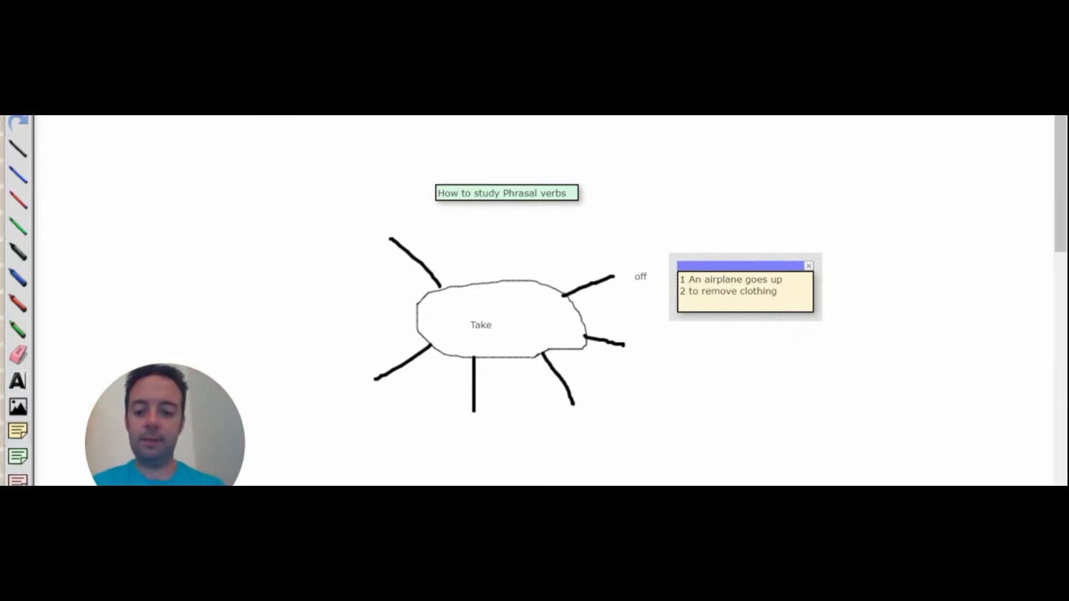
{"action": "type", "text": "3 to"}
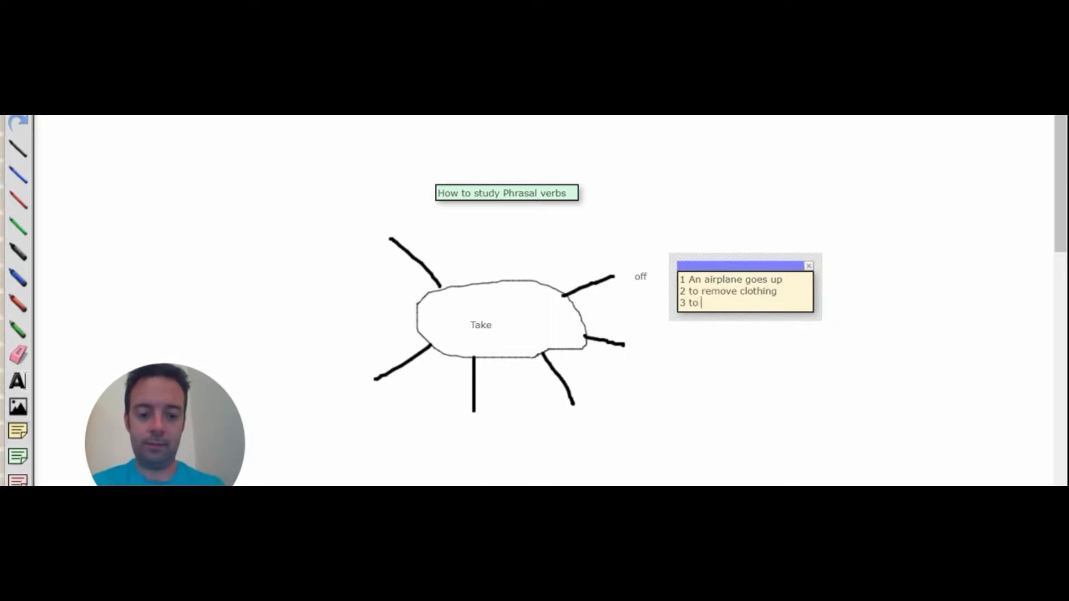
{"action": "type", "text": "incr"}
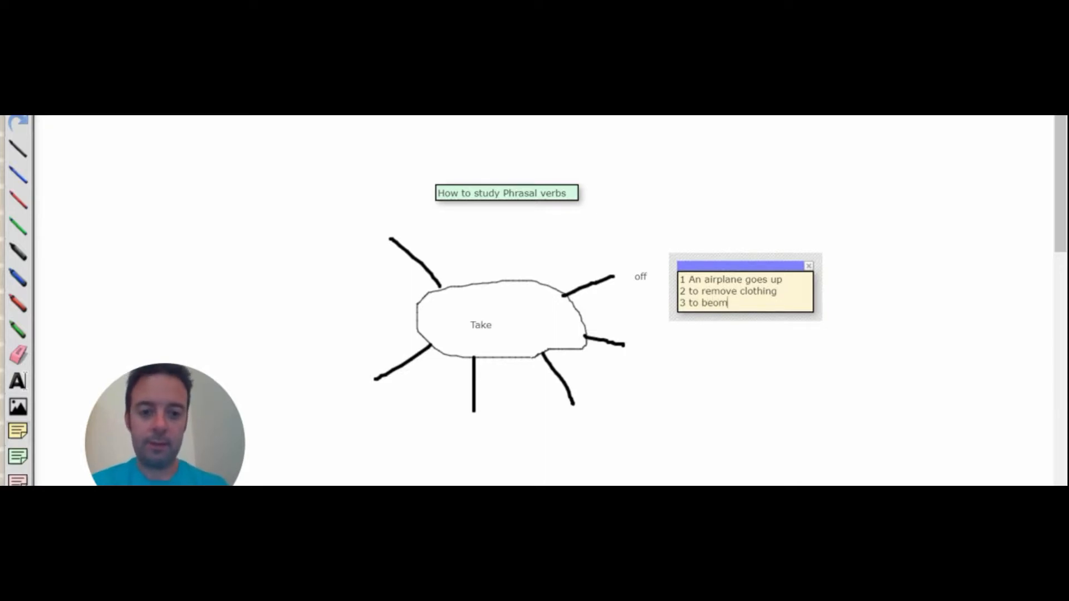
{"action": "key", "text": "Backspace"}
{"action": "type", "text": "come"}
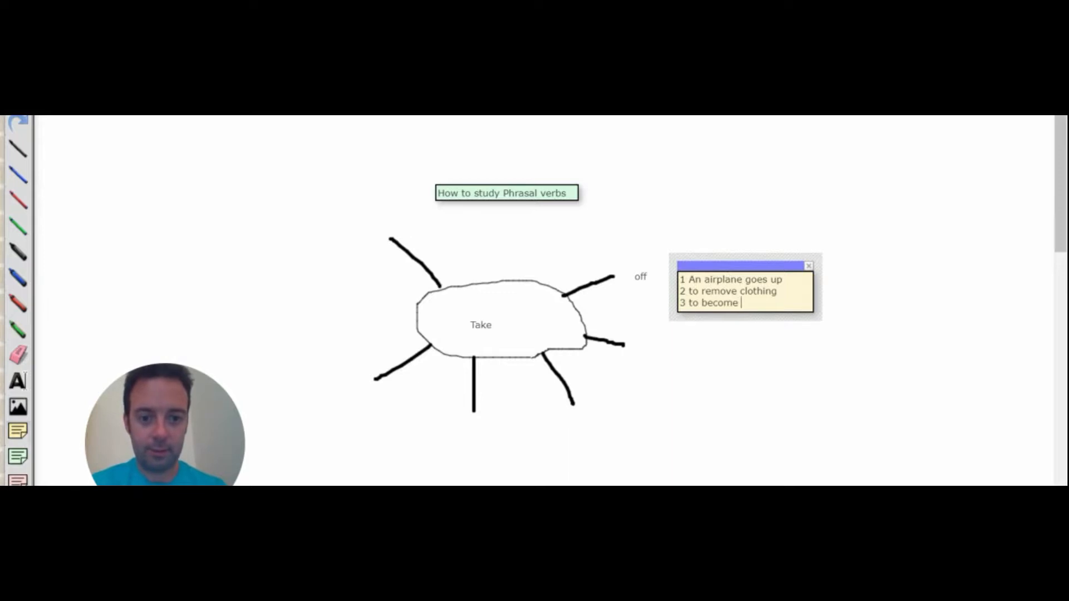
{"action": "type", "text": "pop"}
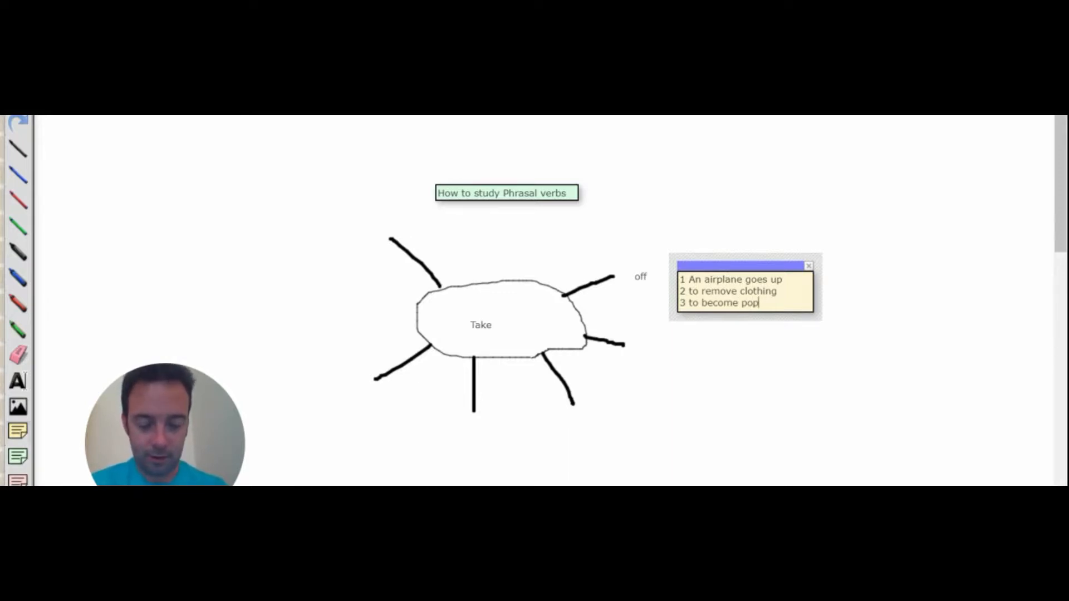
{"action": "type", "text": "ular"}
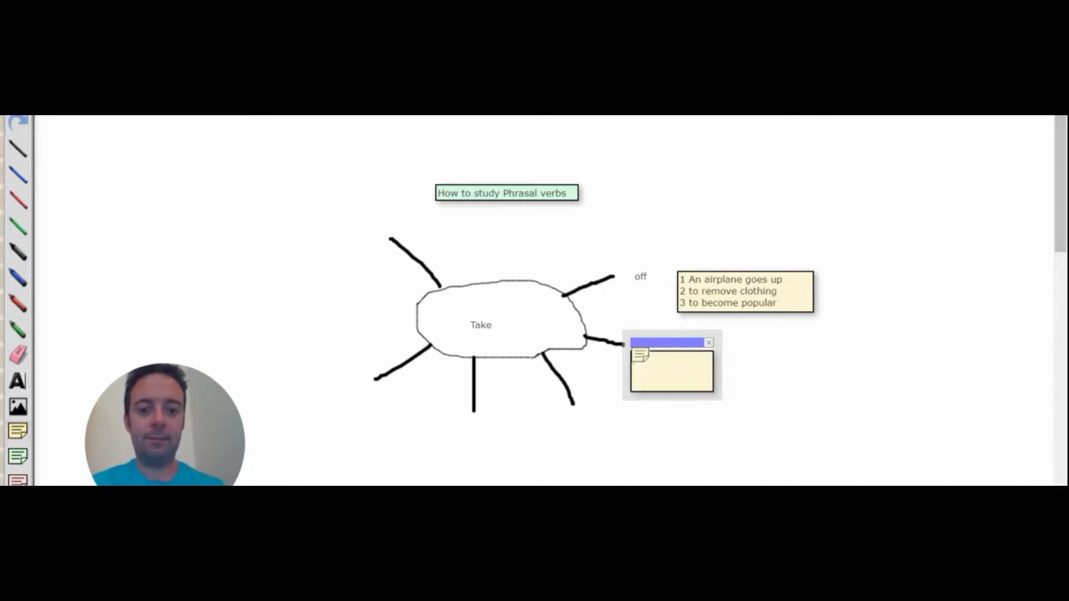
Step: Place a sticky note by the 'on' branch with meanings '1 to hire' and '2 to challenge'
{"action": "left_click_drag", "start_coordinate": [671, 347], "coordinate": [787, 347]}
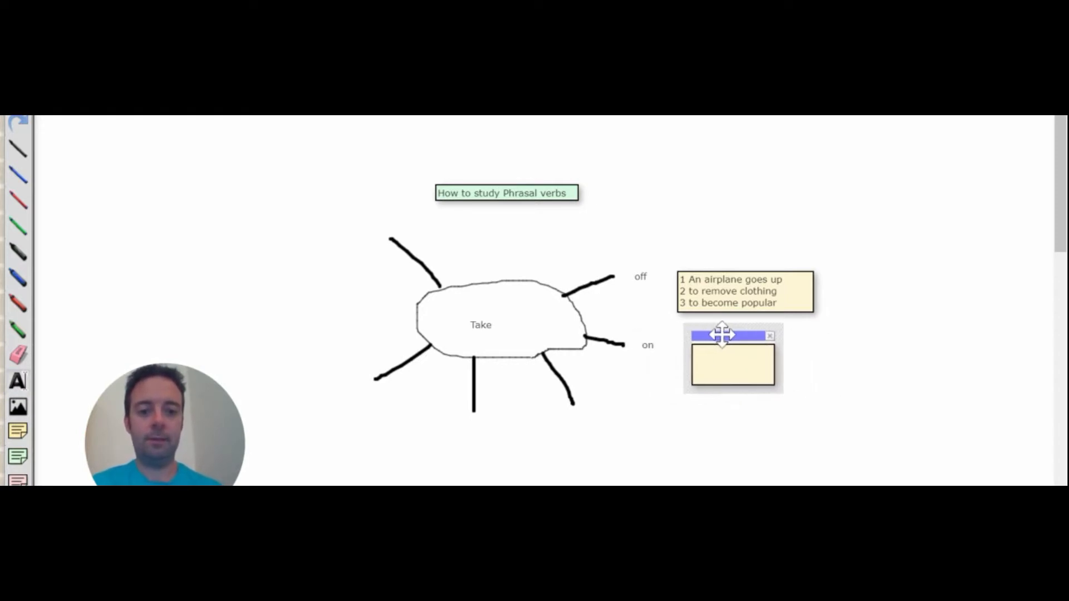
{"action": "type", "text": "1"}
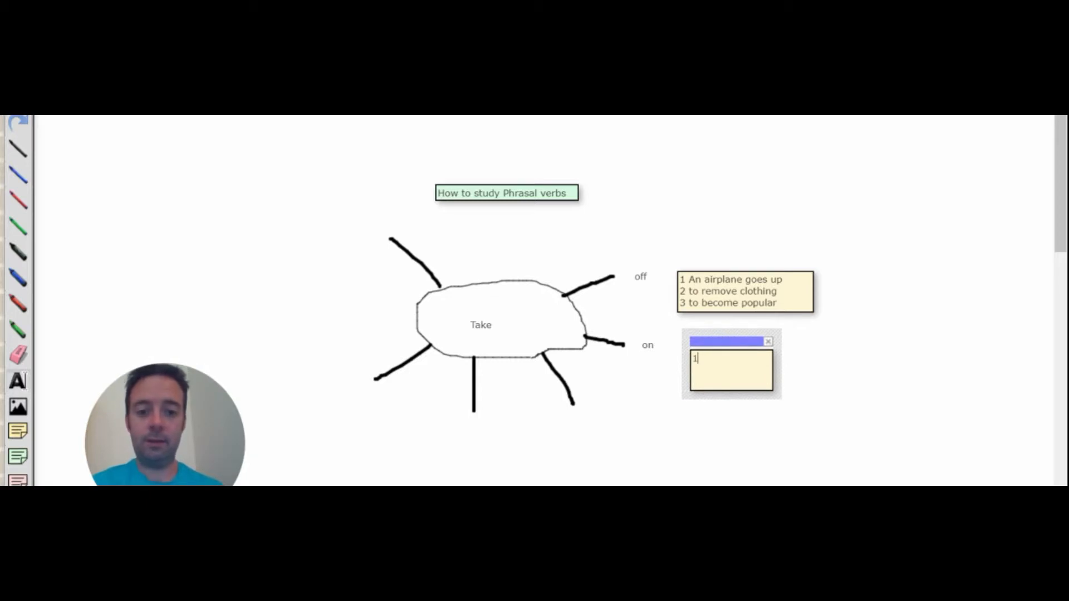
{"action": "type", "text": "to"}
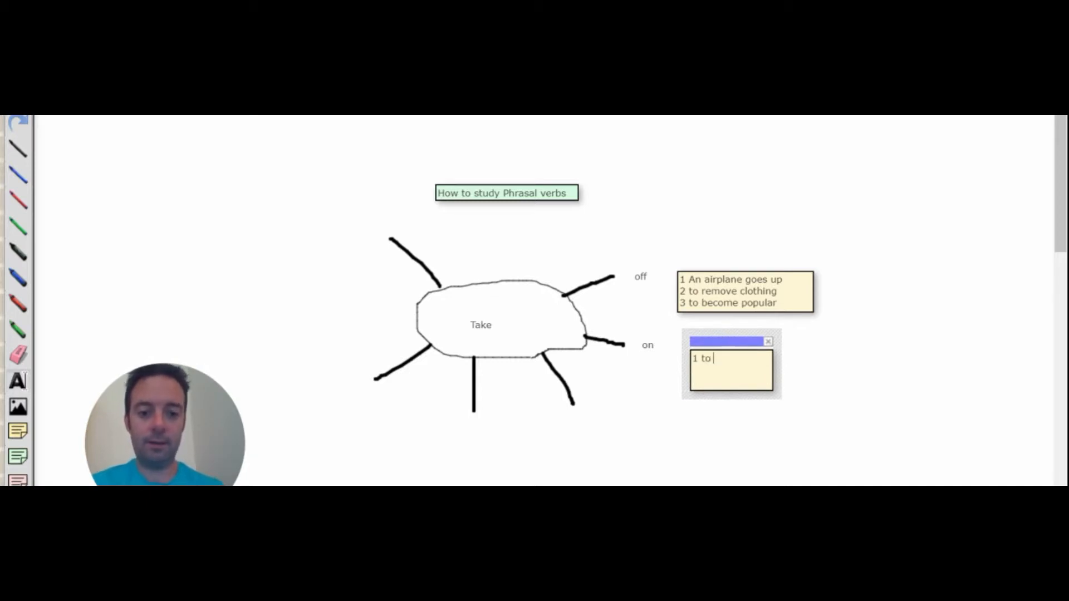
{"action": "type", "text": "hir"}
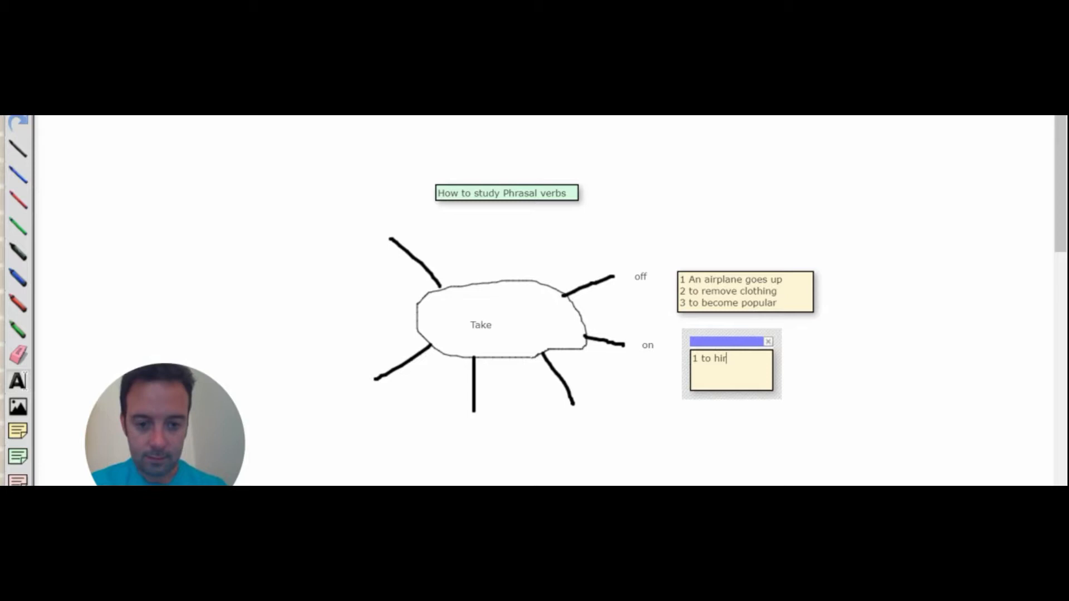
{"action": "type", "text": "e"}
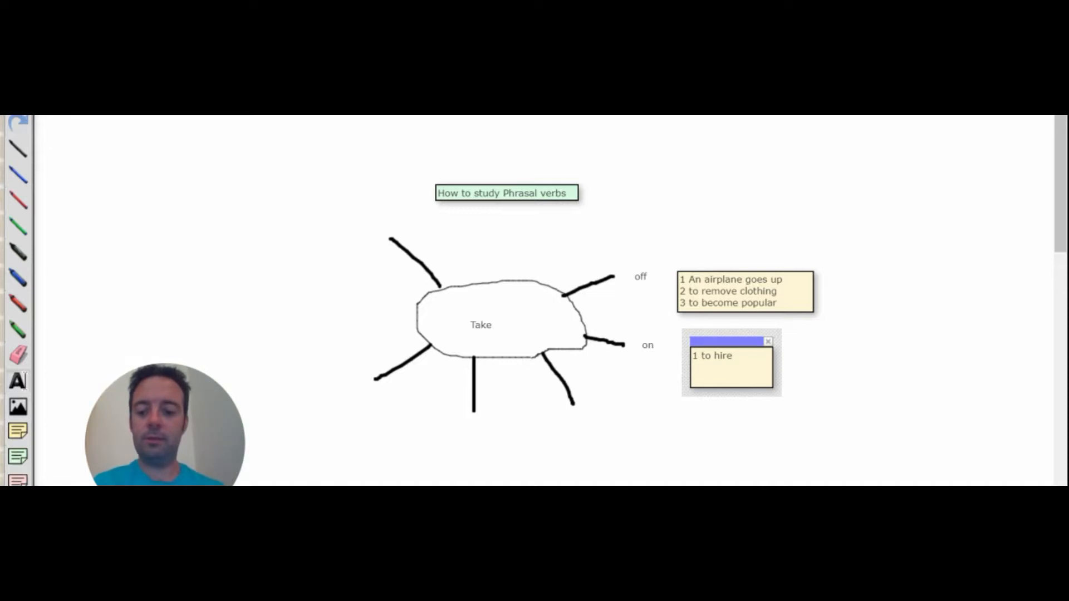
{"action": "type", "text": "2"}
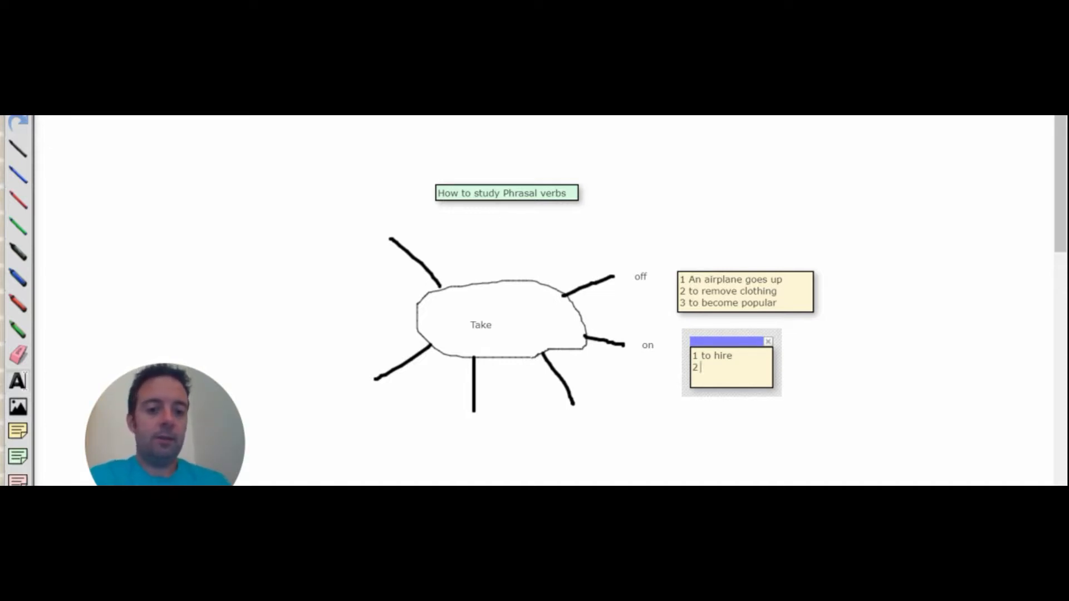
{"action": "type", "text": "ch"}
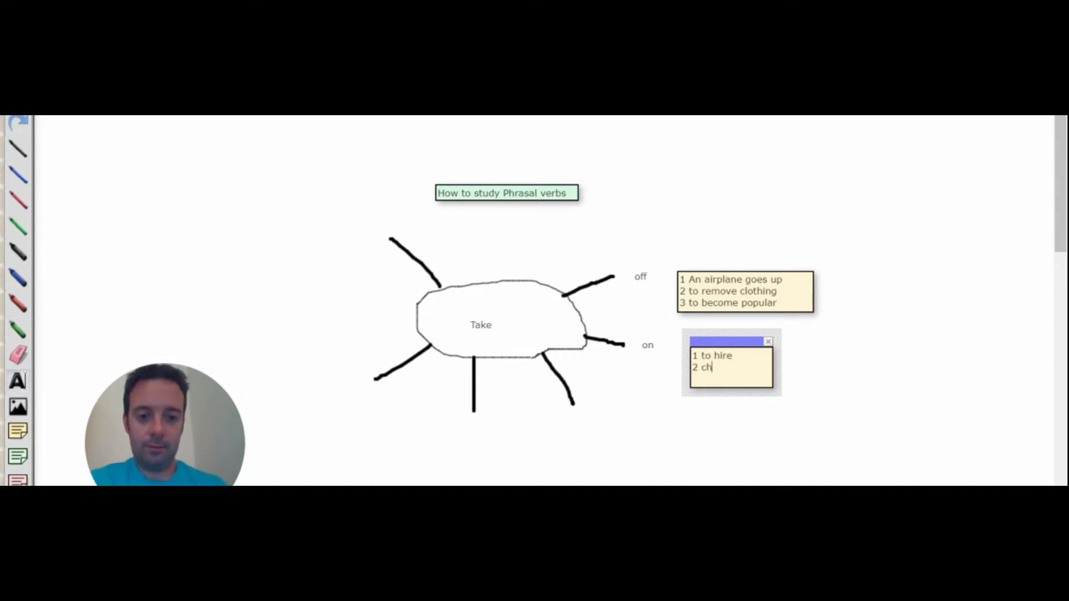
{"action": "type", "text": "\"o cha\""}
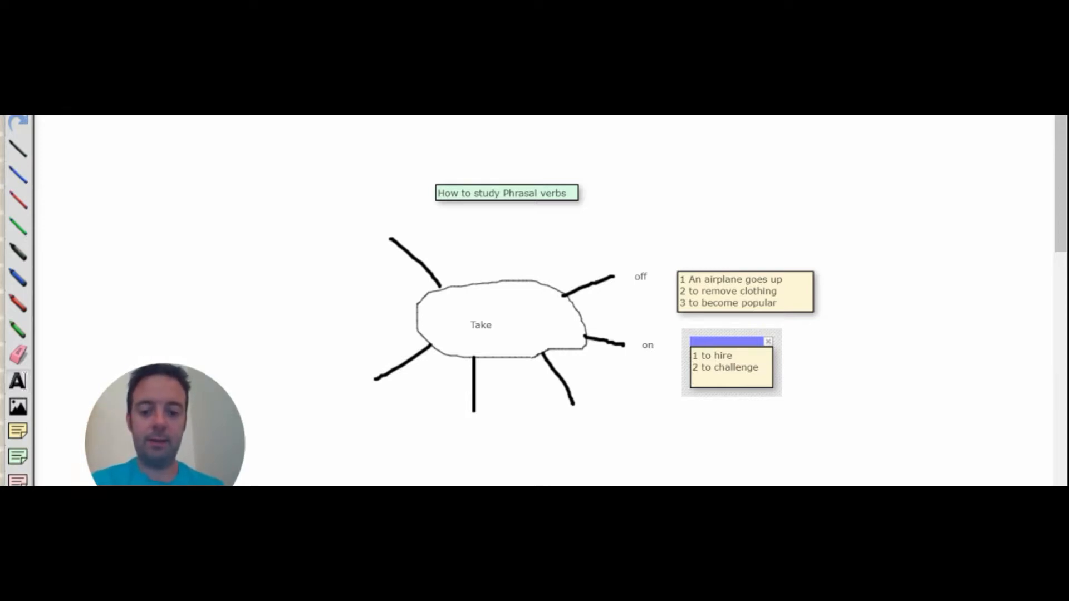
Step: Add meaning 3: 'I took on more responsibilities at work'
{"action": "type", "text": "3"}
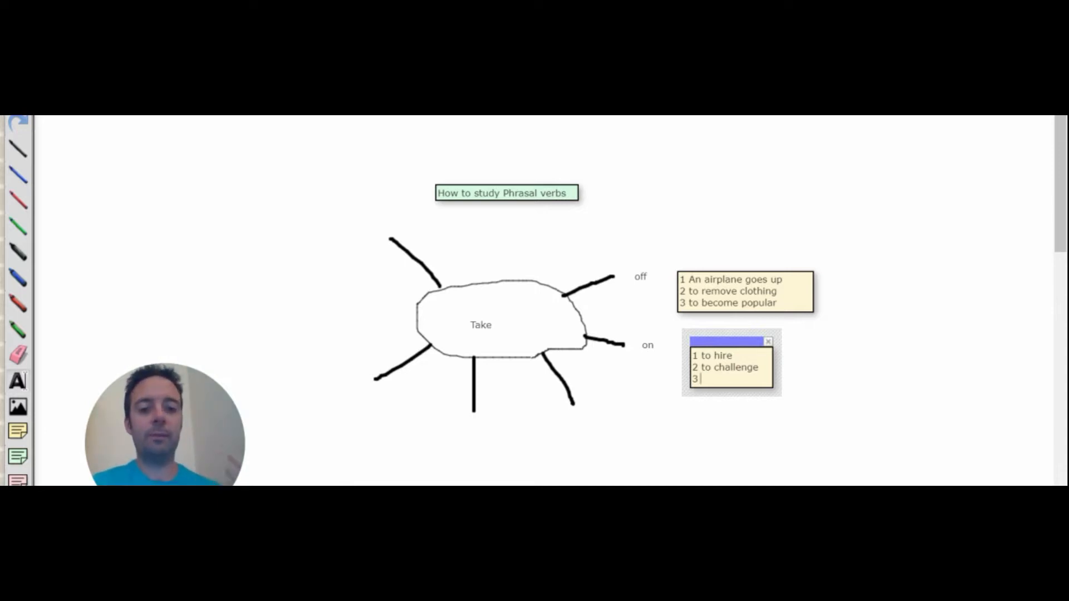
{"action": "type", "text": "I took on more responsibilites"}
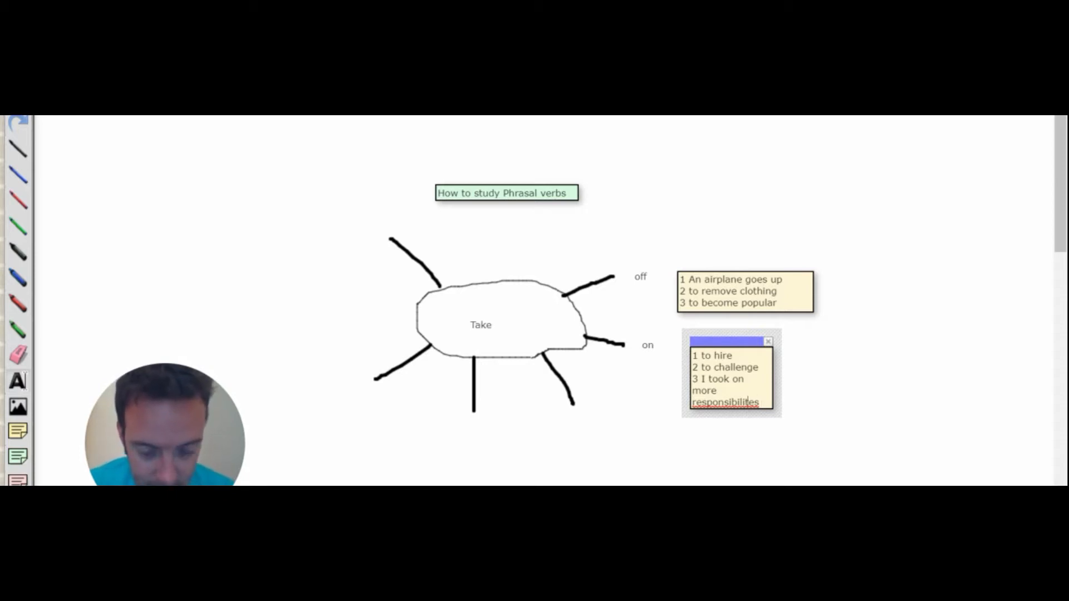
{"action": "type", "text": "a"}
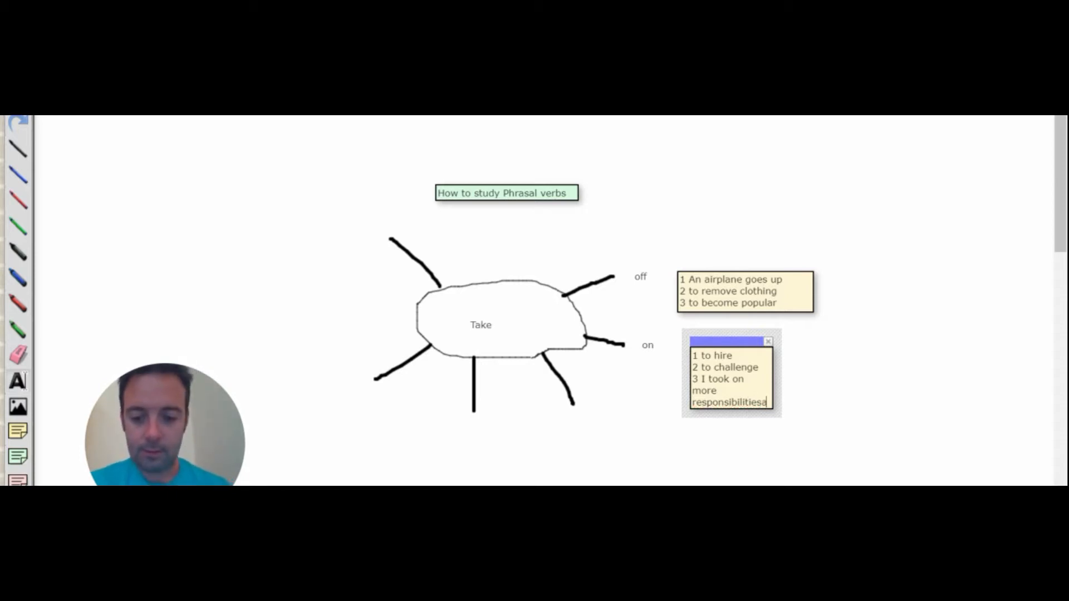
{"action": "type", "text": "t work"}
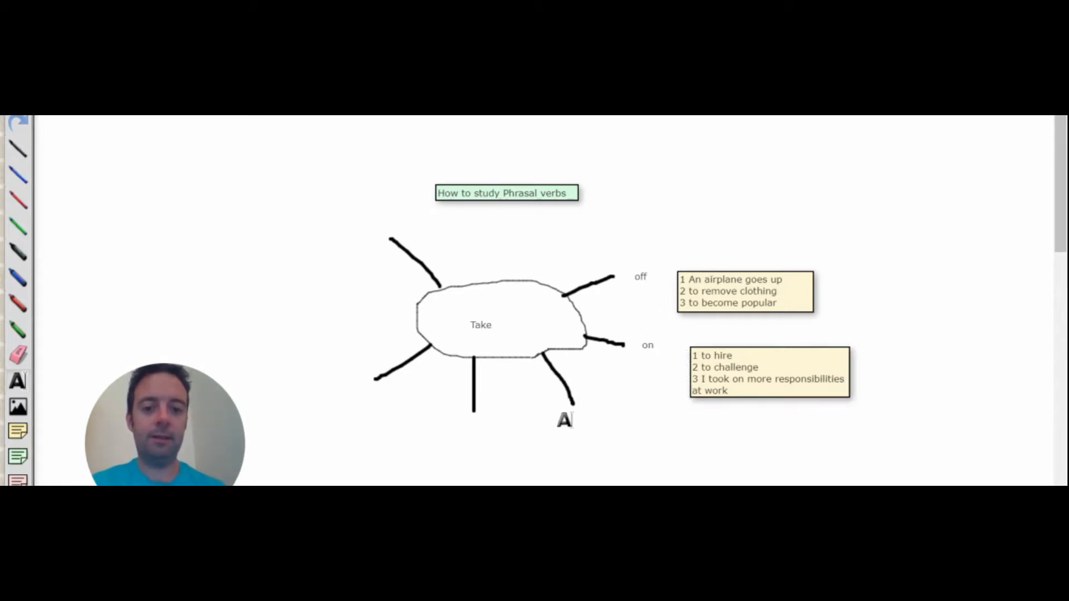
Step: Label the lower branch 'up' and begin its note with '1 to start a hobby'
{"action": "type", "text": "up"}
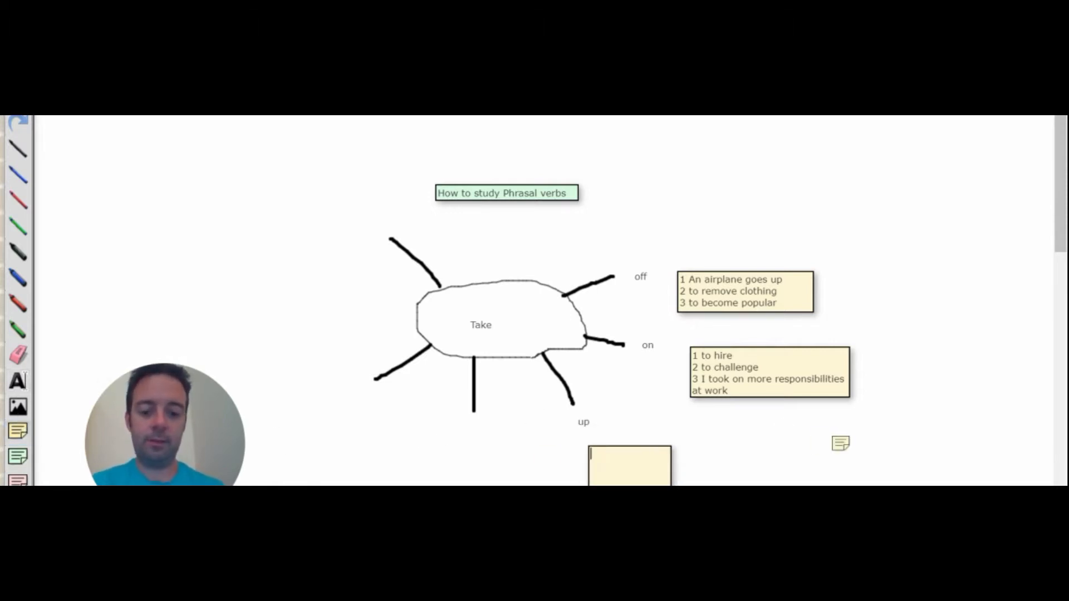
{"action": "type", "text": "1 to start a"}
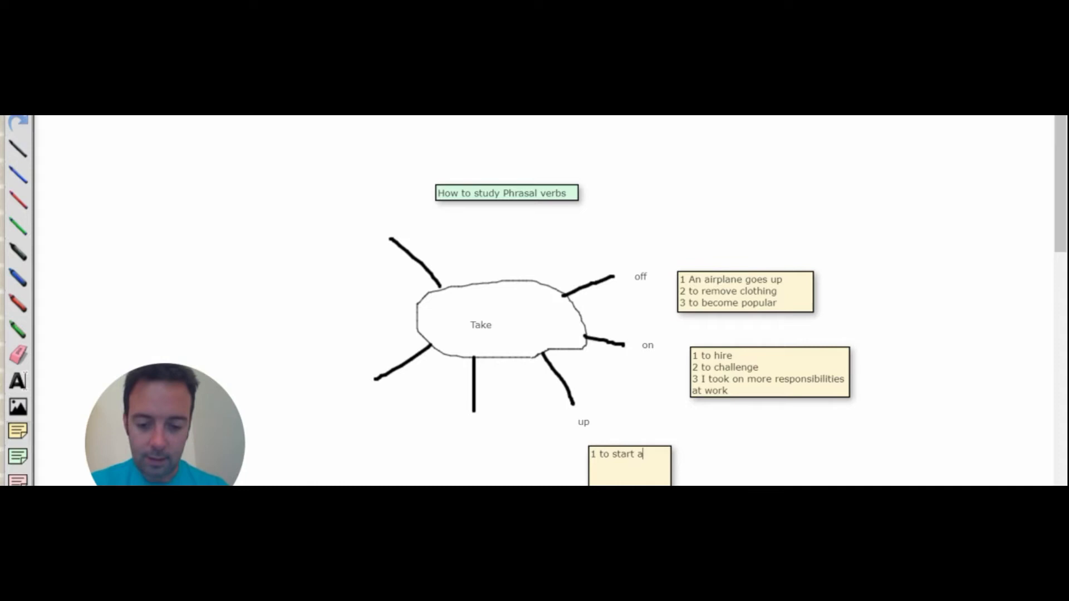
{"action": "type", "text": "hobby"}
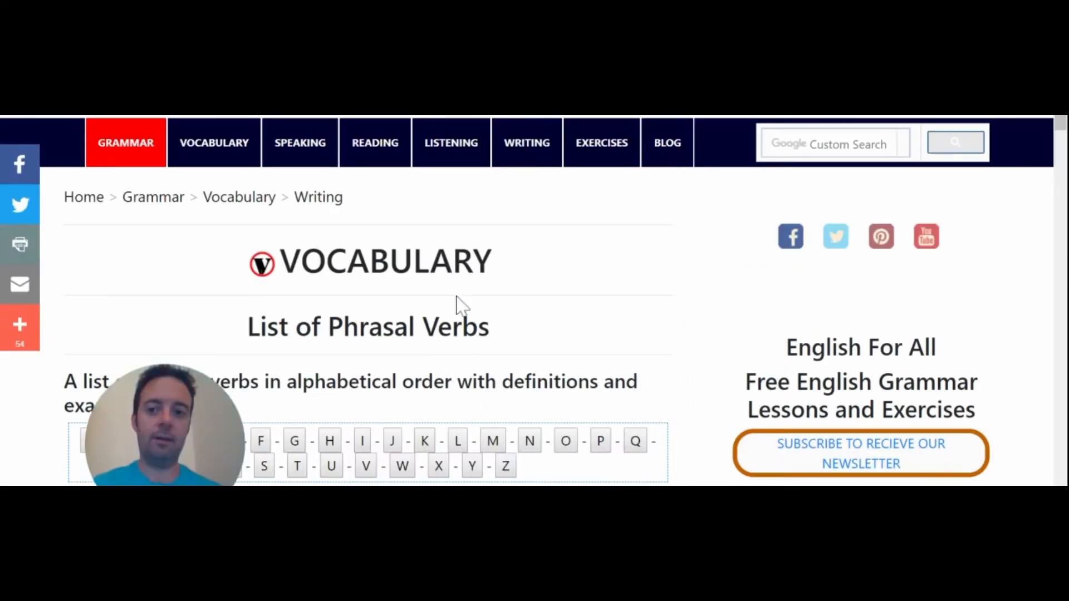
Step: Scroll the phrasal verb list to the 'take' entries and open 'take away'
{"action": "scroll", "scroll_direction": "down", "scroll_amount": 3}
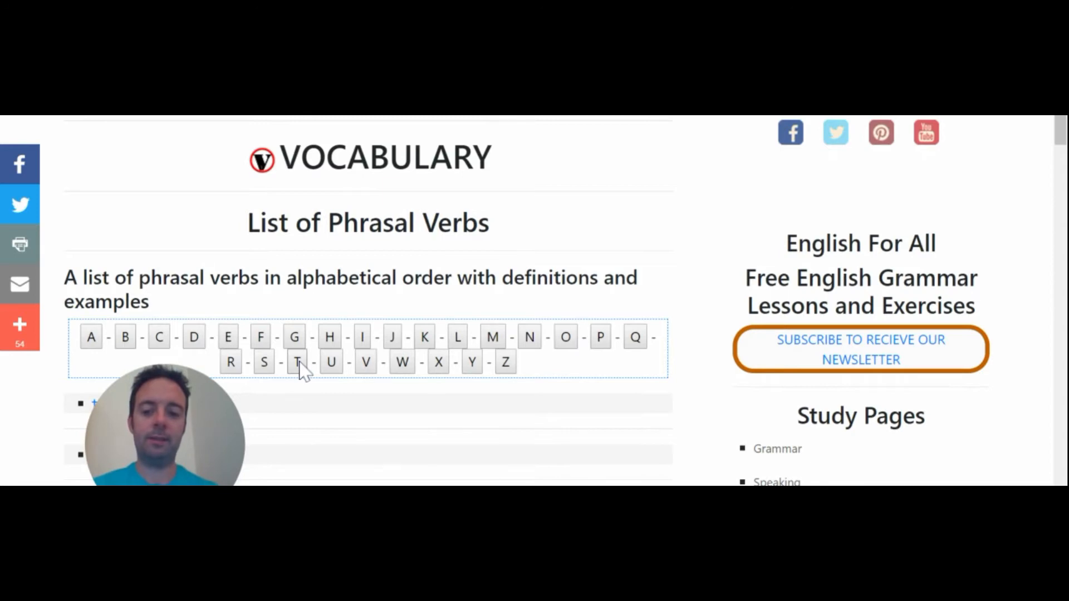
{"action": "scroll", "scroll_direction": "down", "scroll_amount": 3}
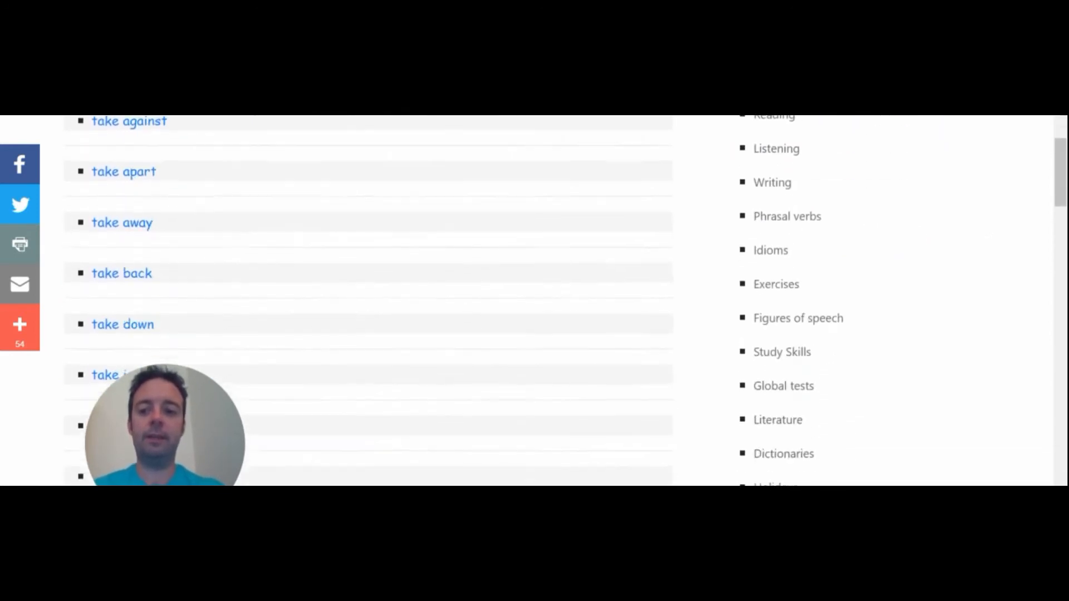
{"action": "scroll", "scroll_direction": "down", "scroll_amount": 3}
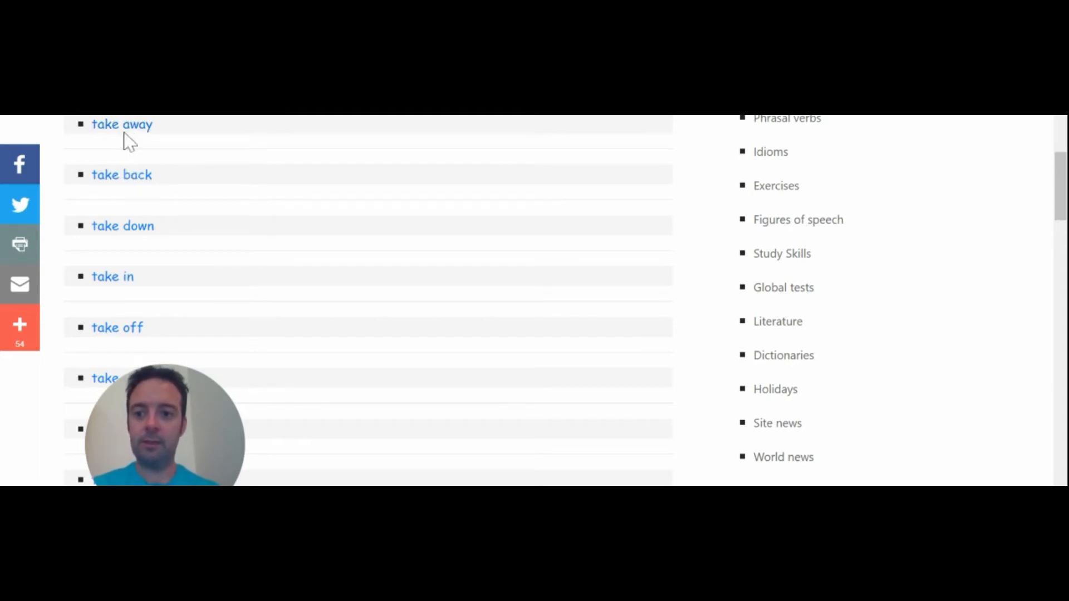
{"action": "left_click", "coordinate": [121, 124]}
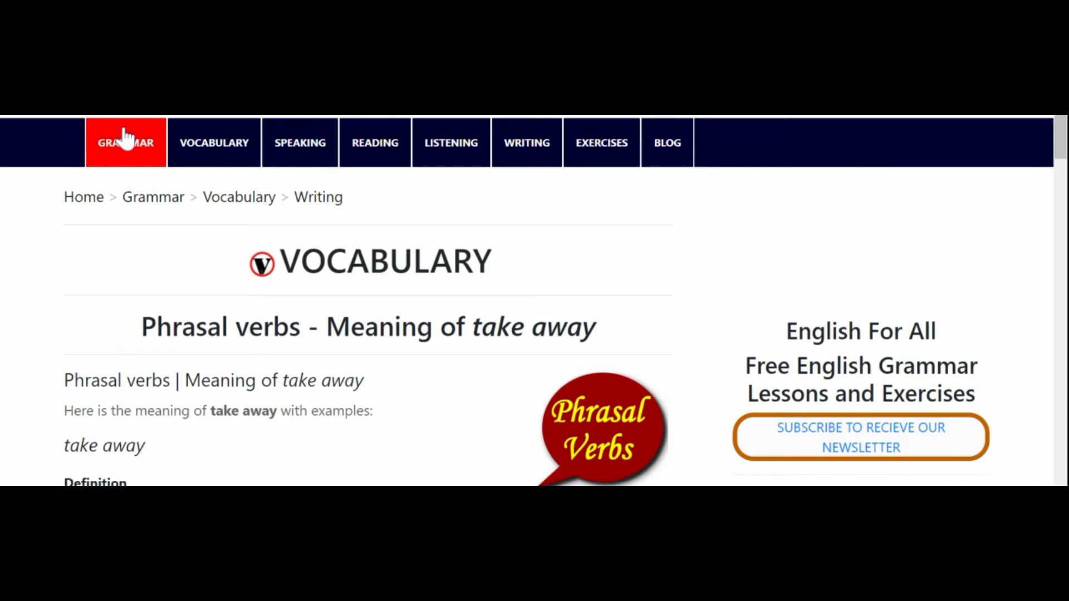
Step: Scroll through the take away definition, example and related pages
{"action": "scroll", "scroll_direction": "down", "scroll_amount": 3}
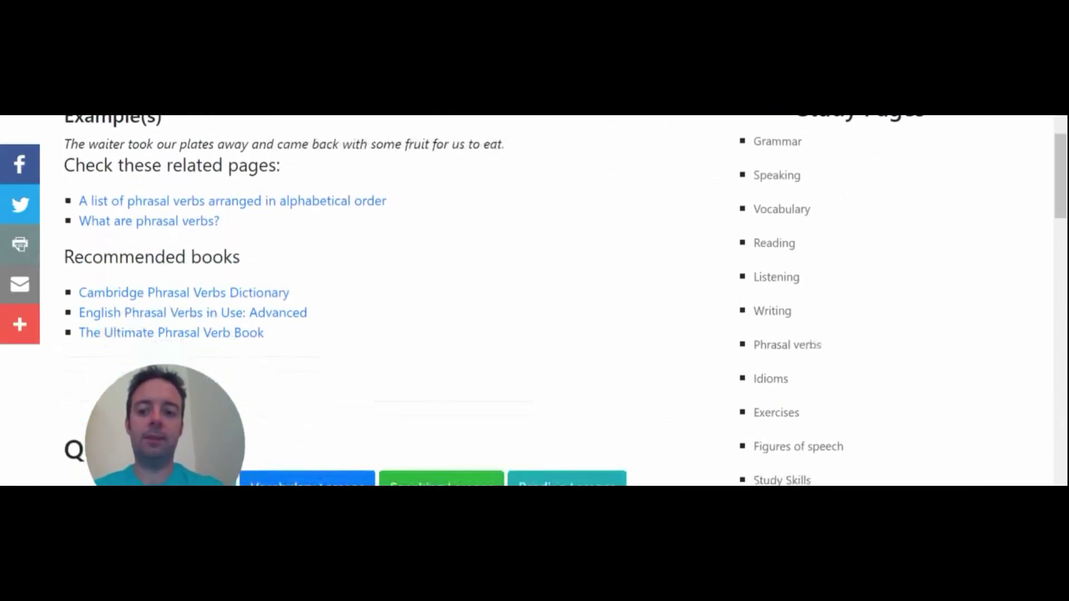
{"action": "scroll", "scroll_direction": "down", "scroll_amount": 3}
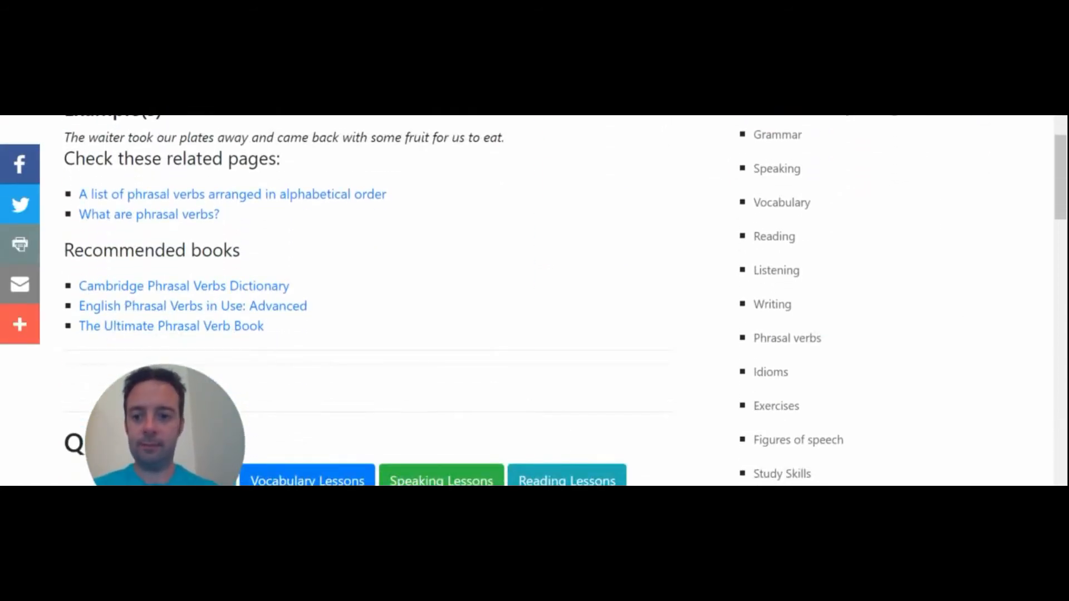
{"action": "scroll", "scroll_direction": "down", "scroll_amount": 3}
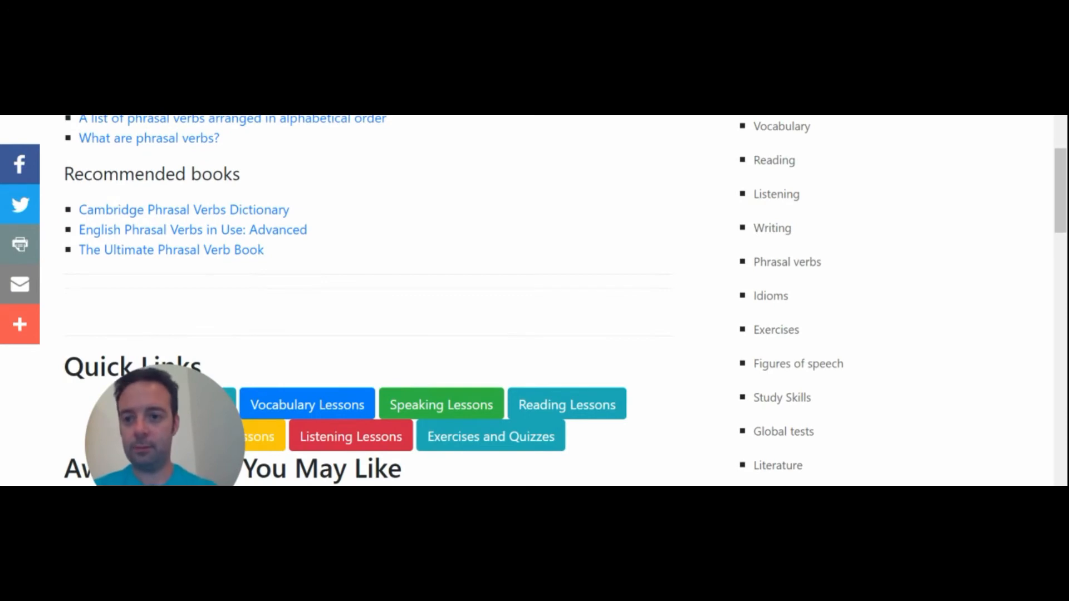
{"action": "scroll", "scroll_direction": "down", "scroll_amount": 3}
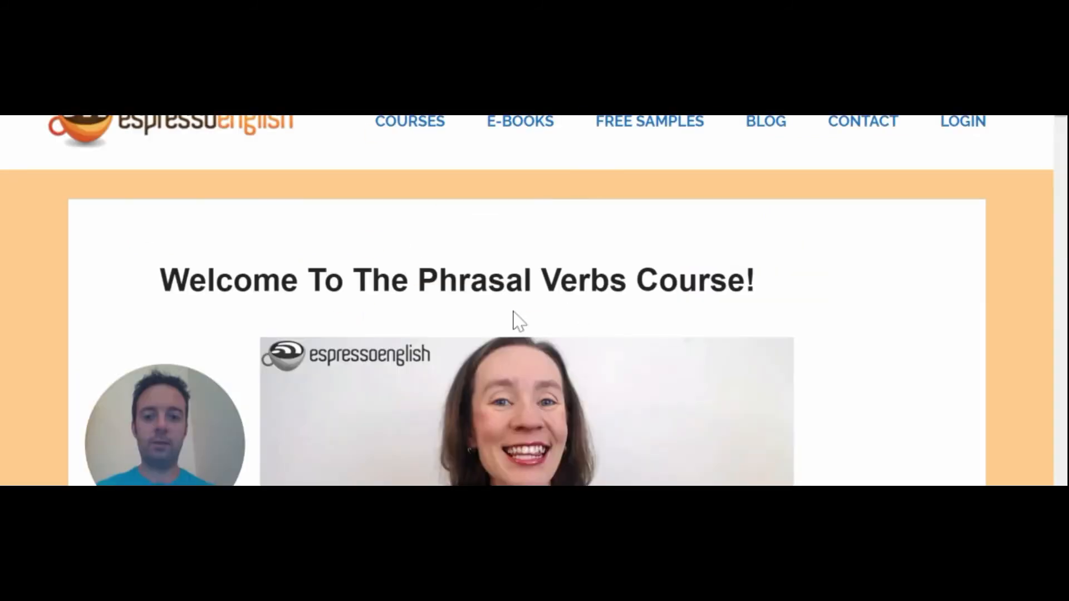
Step: Scroll the course page and open Lesson 5 – Phrasal Verbs for Health & Sports
{"action": "scroll", "scroll_direction": "down", "scroll_amount": 3}
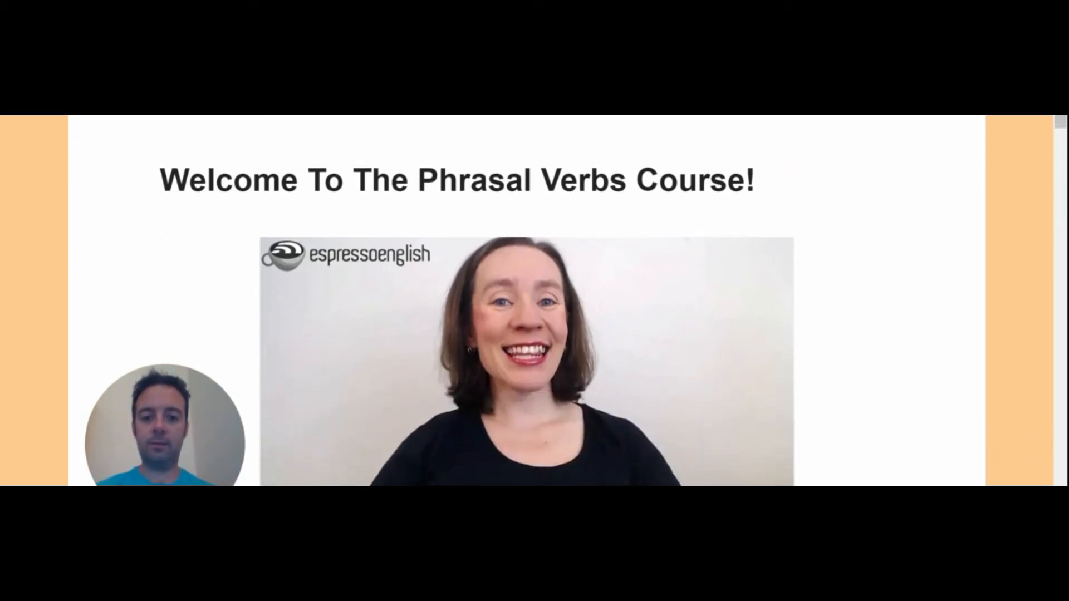
{"action": "scroll", "scroll_direction": "down", "scroll_amount": 3}
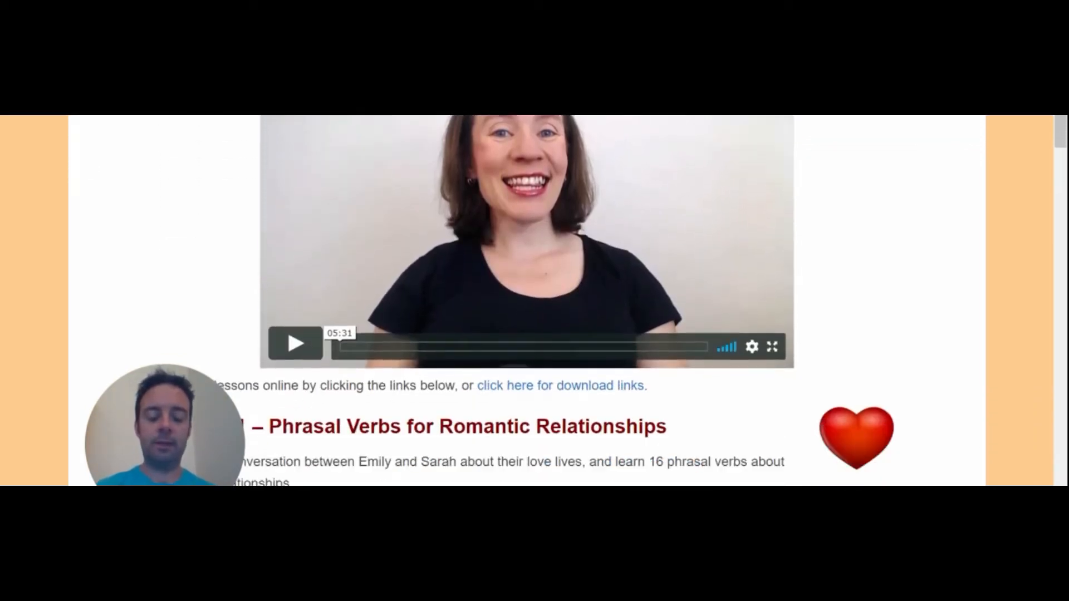
{"action": "scroll", "scroll_direction": "down", "scroll_amount": 3}
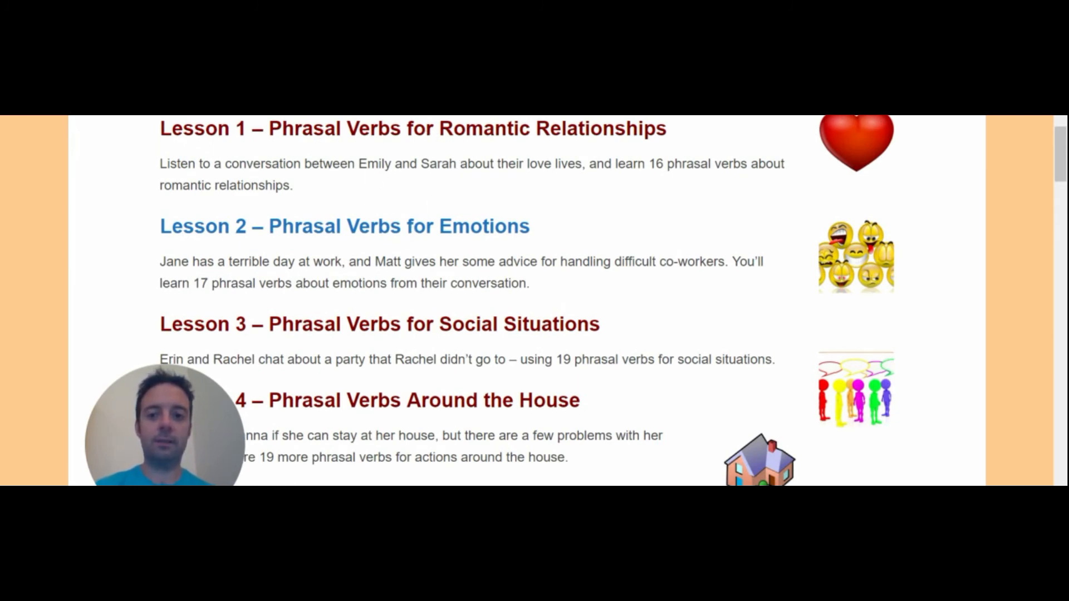
{"action": "scroll", "scroll_direction": "down", "scroll_amount": 3}
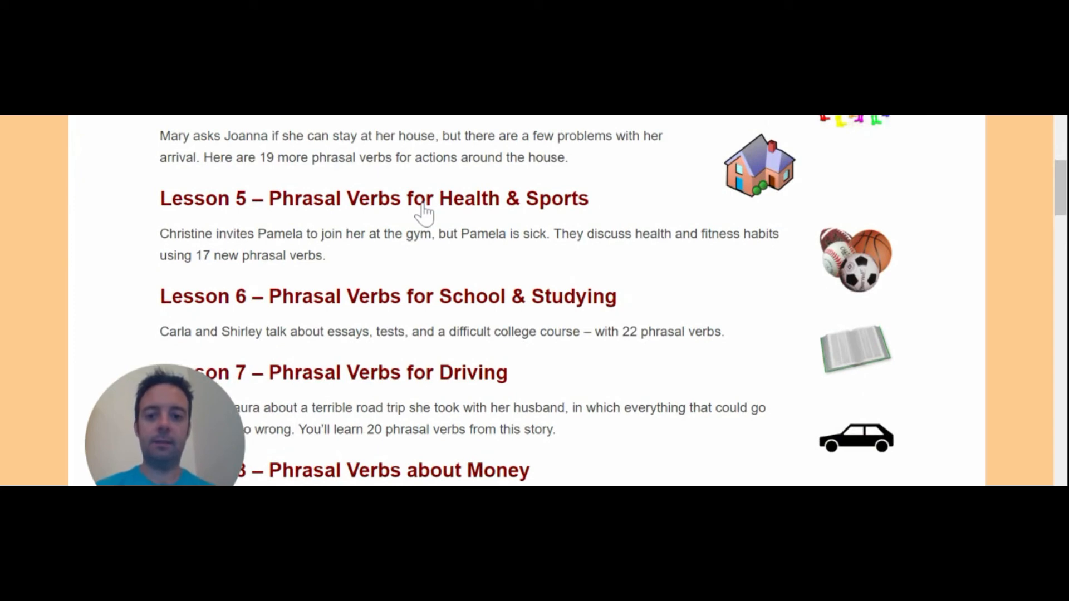
{"action": "left_click", "coordinate": [428, 198]}
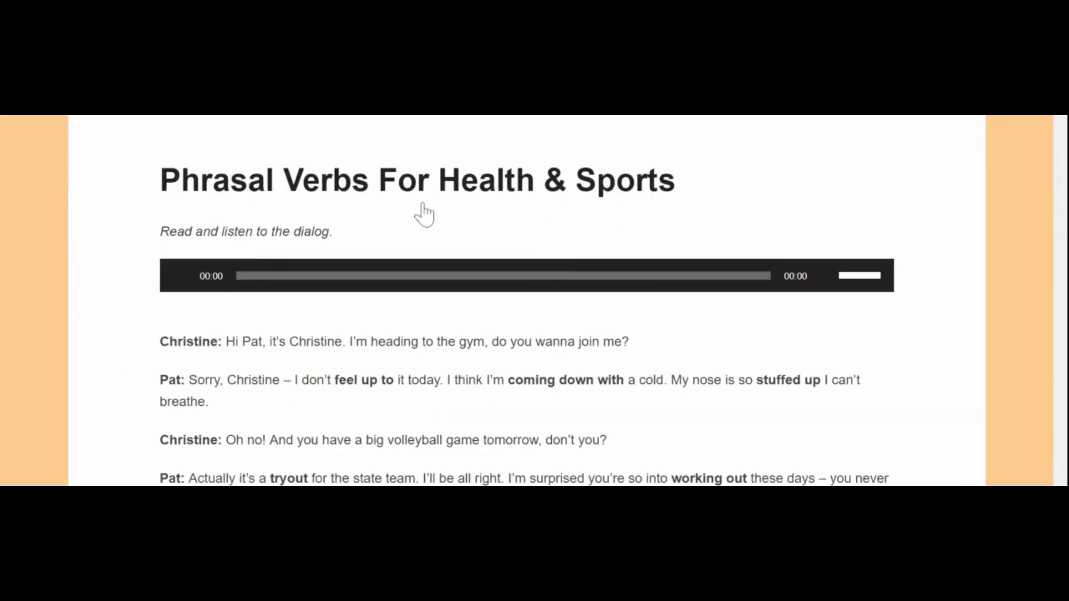
Step: Scroll down to the lesson's dialog and transcript
{"action": "scroll", "scroll_direction": "down", "scroll_amount": 3}
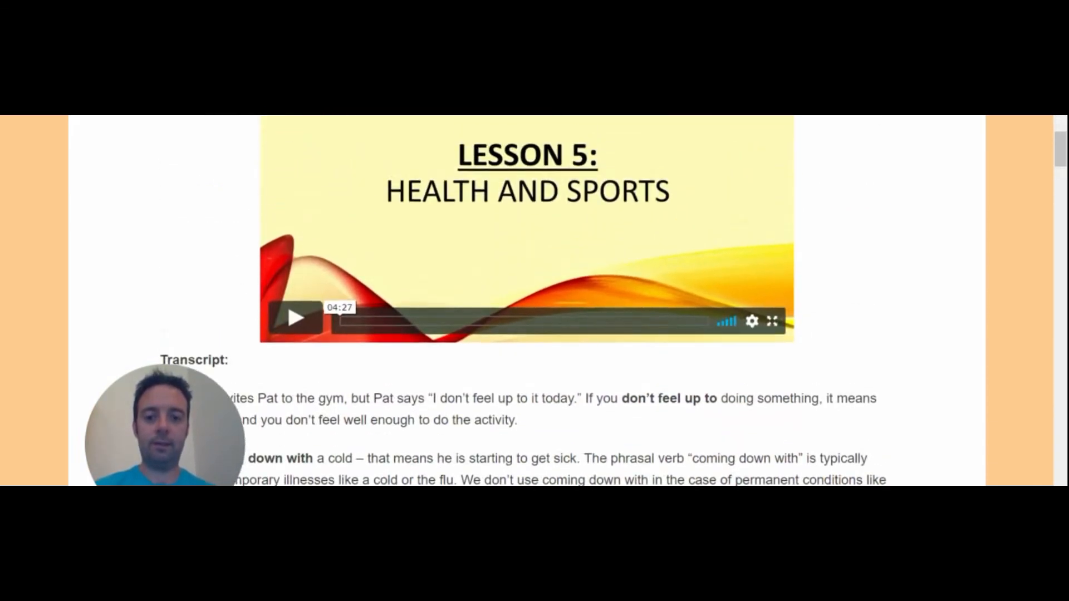
{"action": "scroll", "scroll_direction": "down", "scroll_amount": 3}
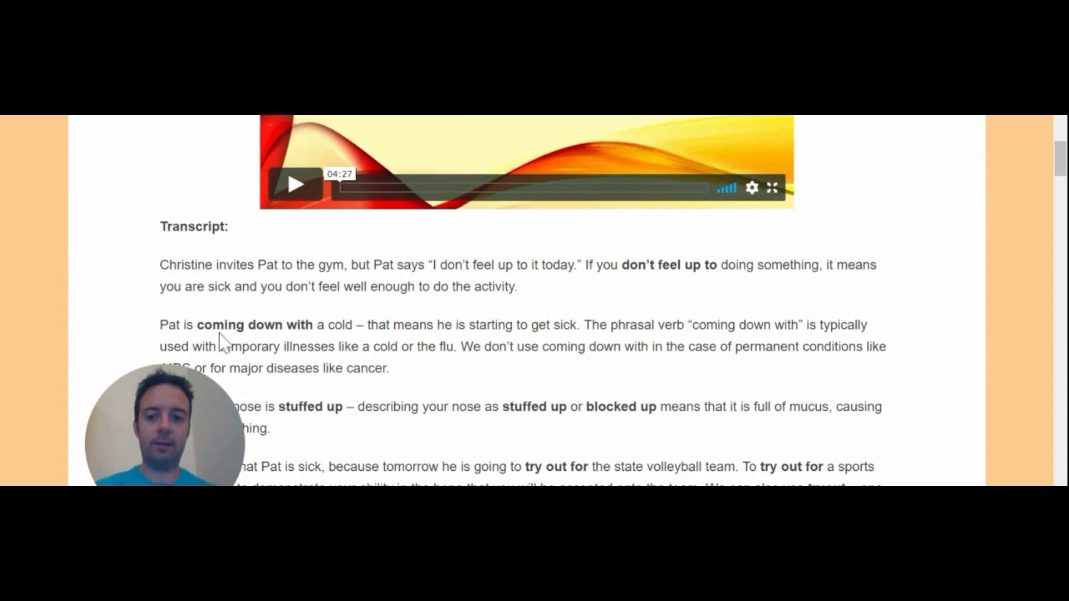
{"action": "mouse_move", "coordinate": [351, 256]}
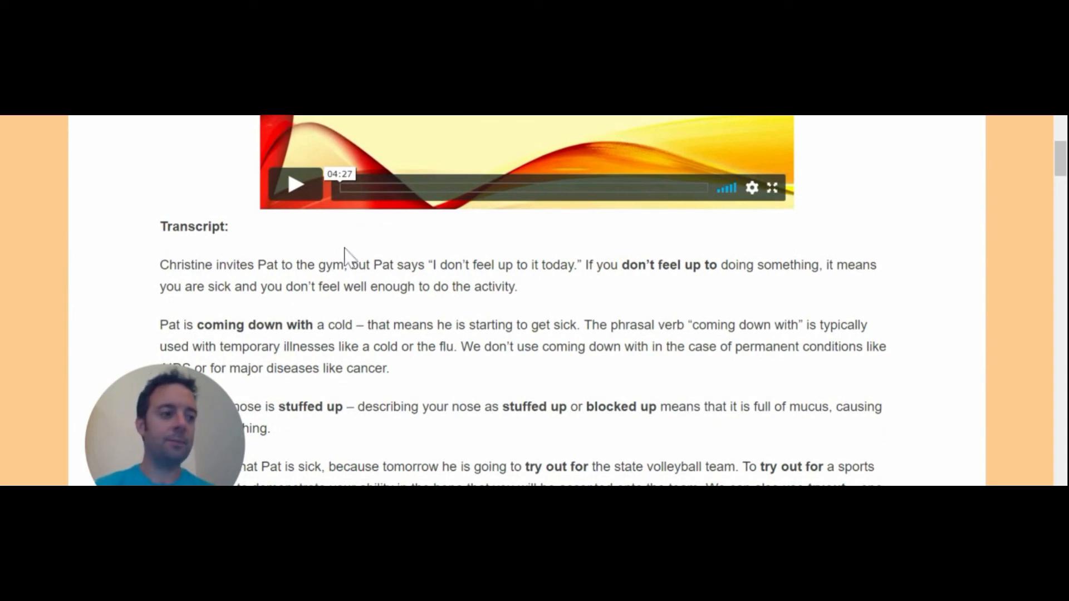